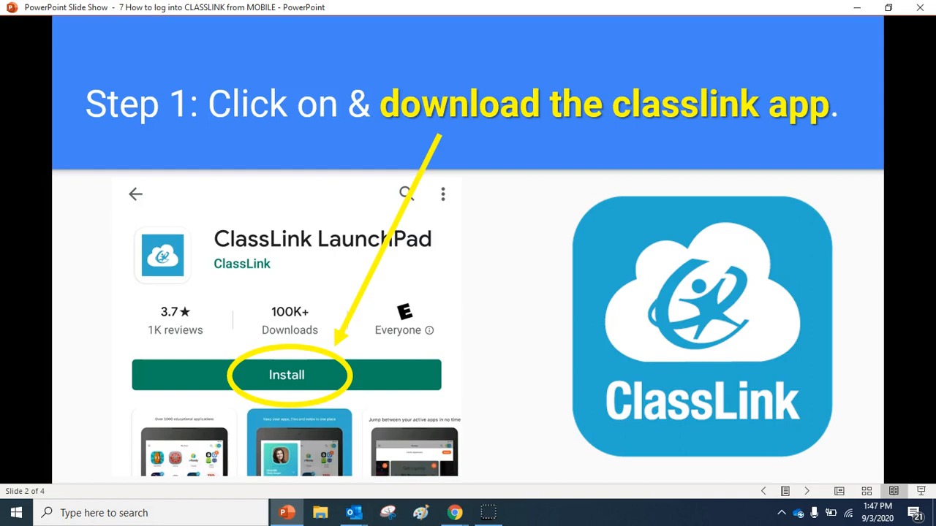
{"action": "mouse_move", "coordinate": [201, 336]}
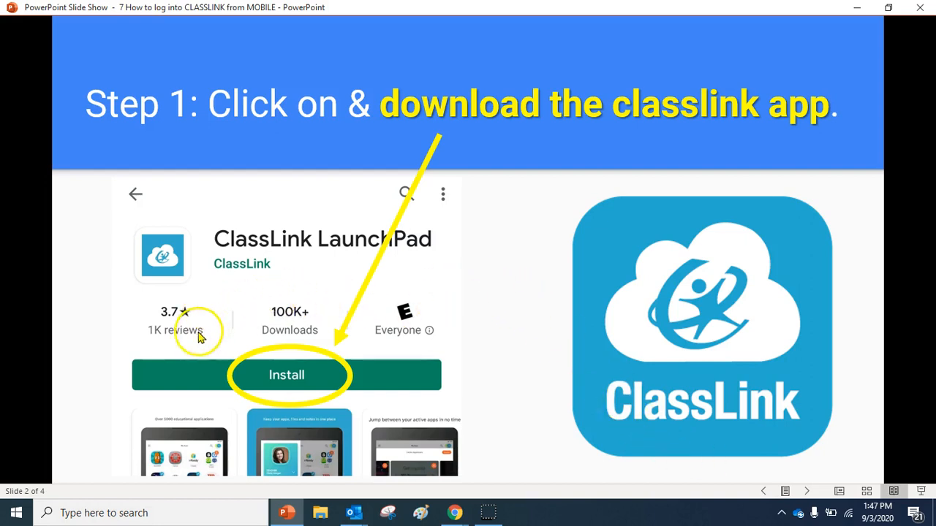
{"action": "mouse_move", "coordinate": [281, 351]}
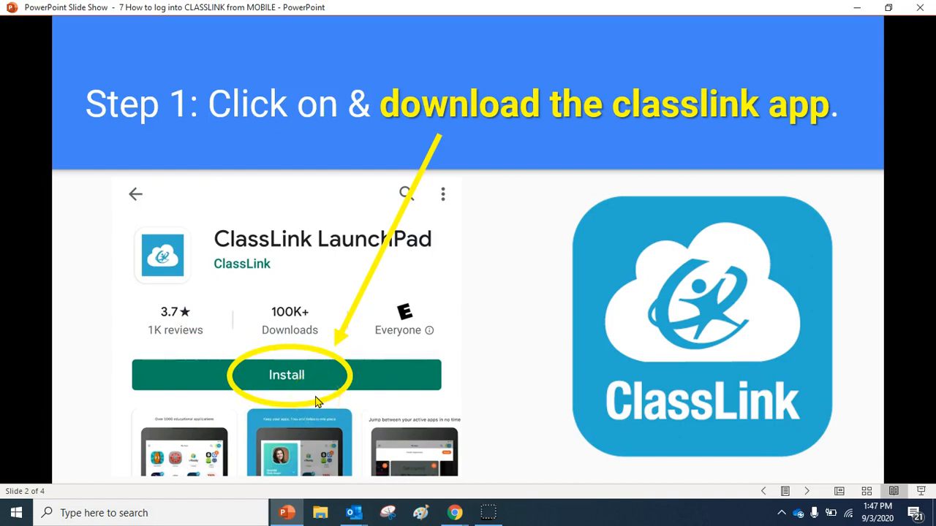
{"action": "mouse_move", "coordinate": [318, 401]}
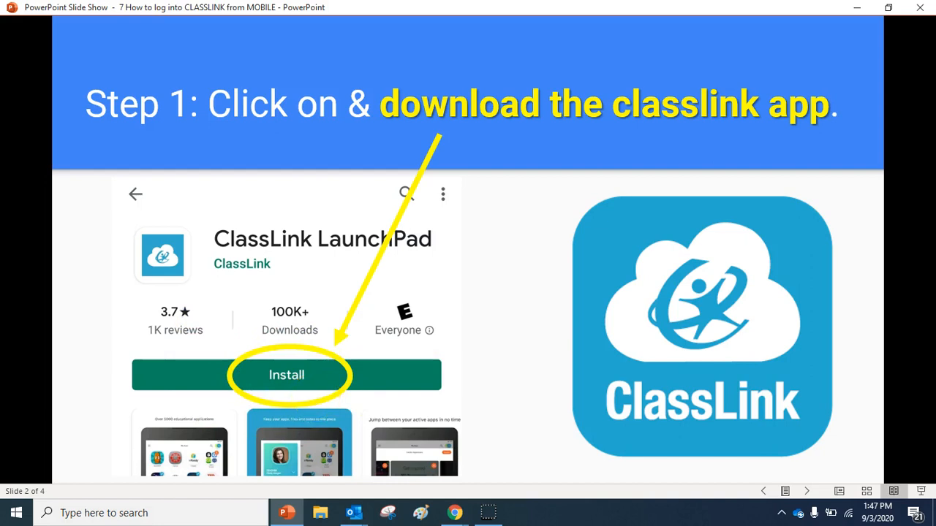
{"action": "mouse_move", "coordinate": [600, 423]}
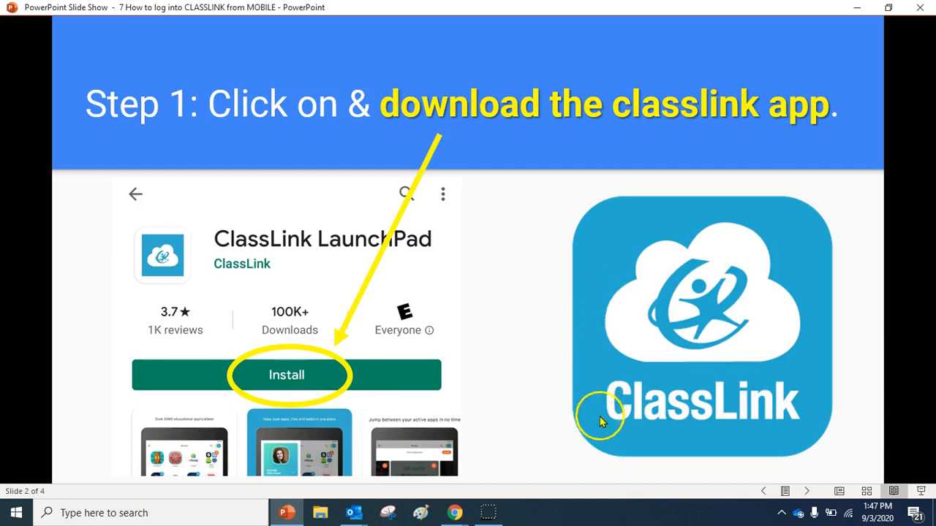
{"action": "mouse_move", "coordinate": [748, 265]}
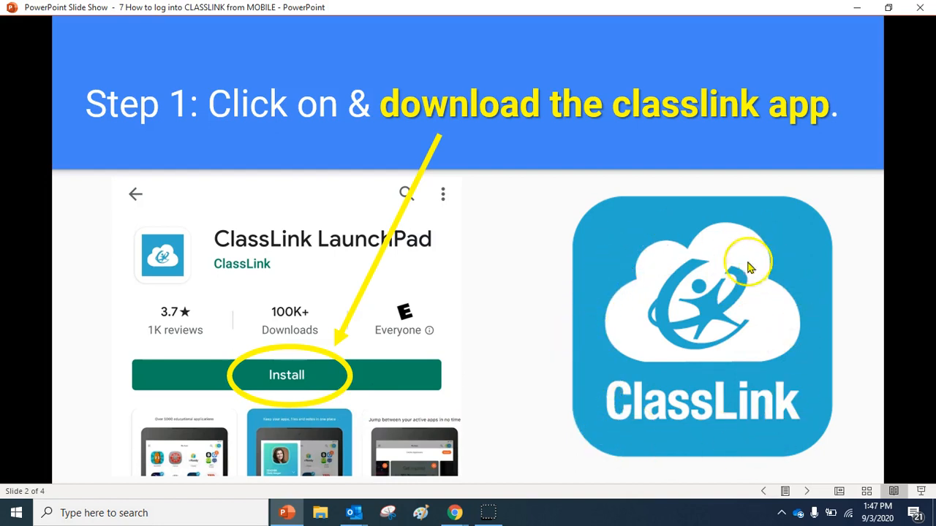
{"action": "mouse_move", "coordinate": [684, 346]}
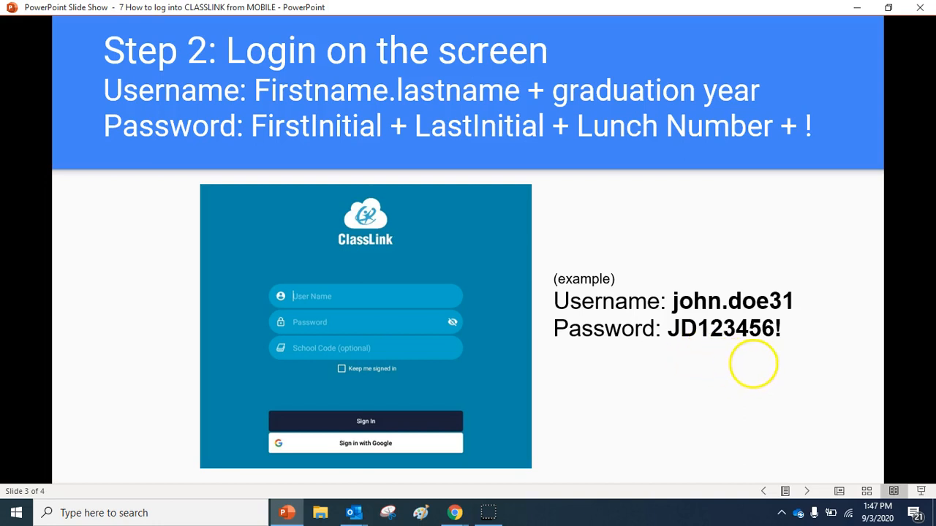
{"action": "mouse_move", "coordinate": [695, 307]}
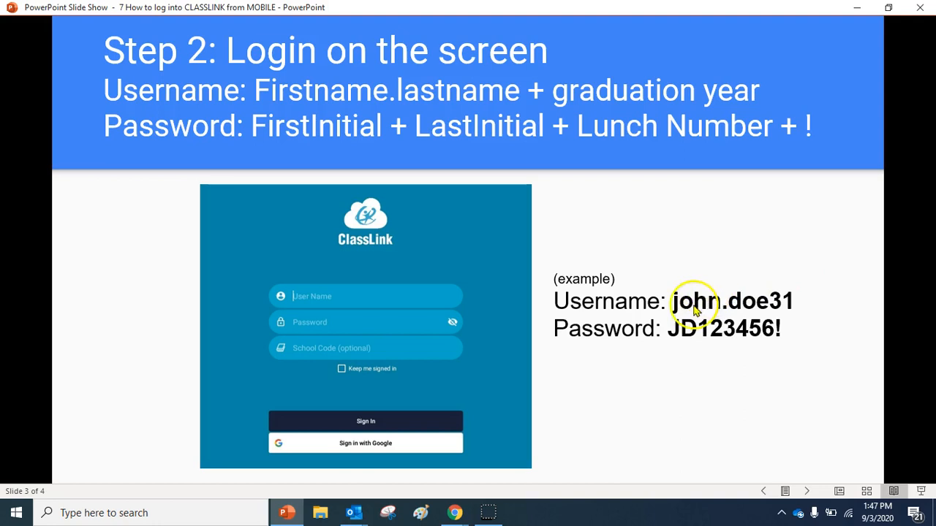
{"action": "mouse_move", "coordinate": [725, 316]}
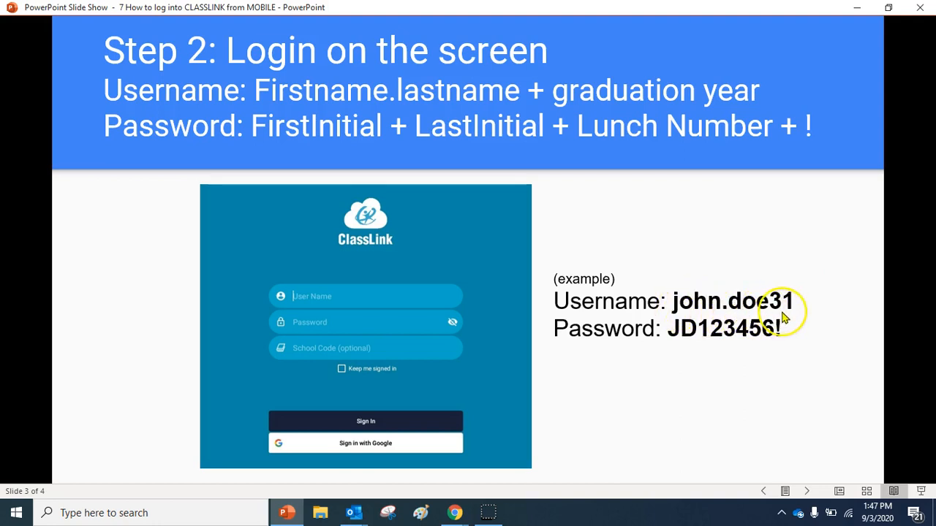
{"action": "mouse_move", "coordinate": [675, 338]}
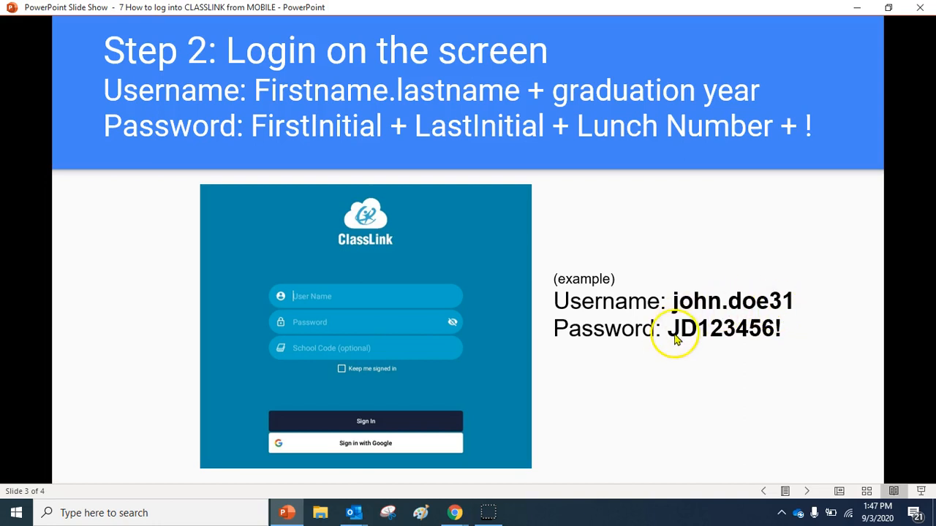
{"action": "mouse_move", "coordinate": [679, 339]}
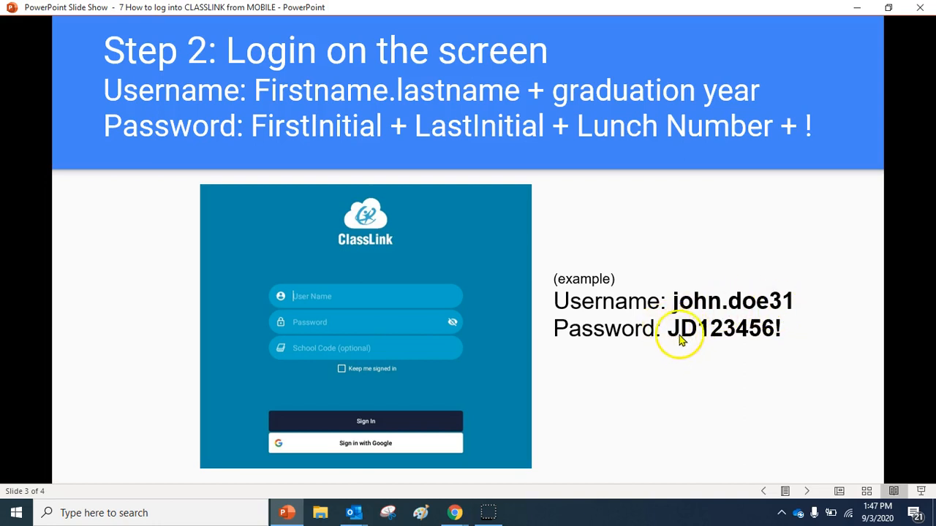
{"action": "mouse_move", "coordinate": [761, 339]}
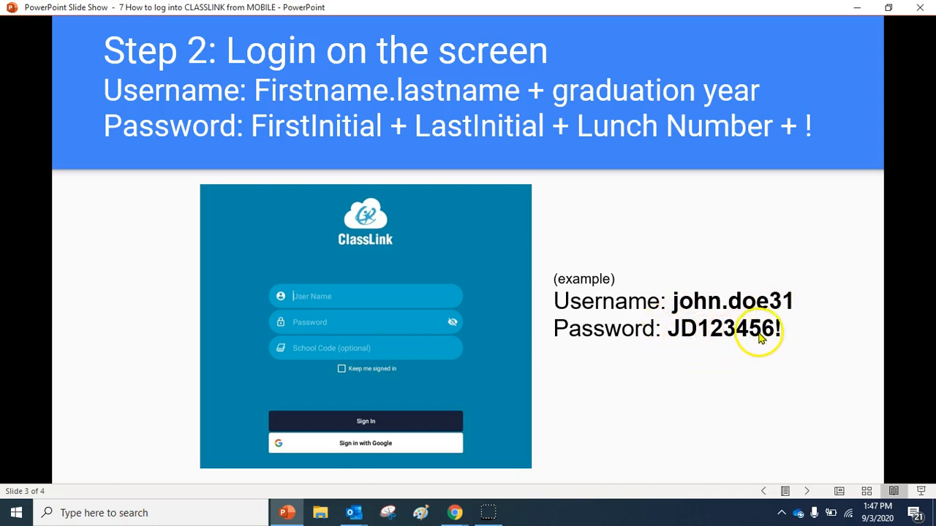
{"action": "mouse_move", "coordinate": [778, 343]}
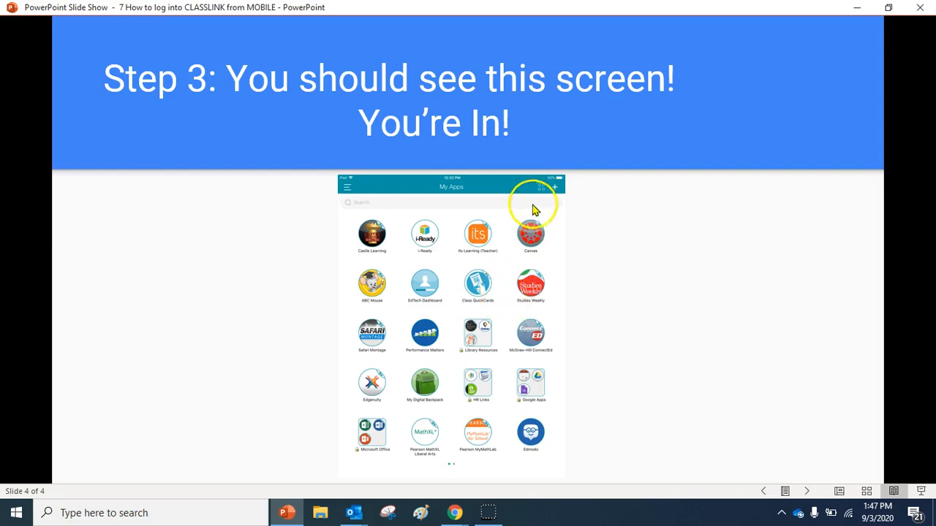
{"action": "mouse_move", "coordinate": [485, 462]}
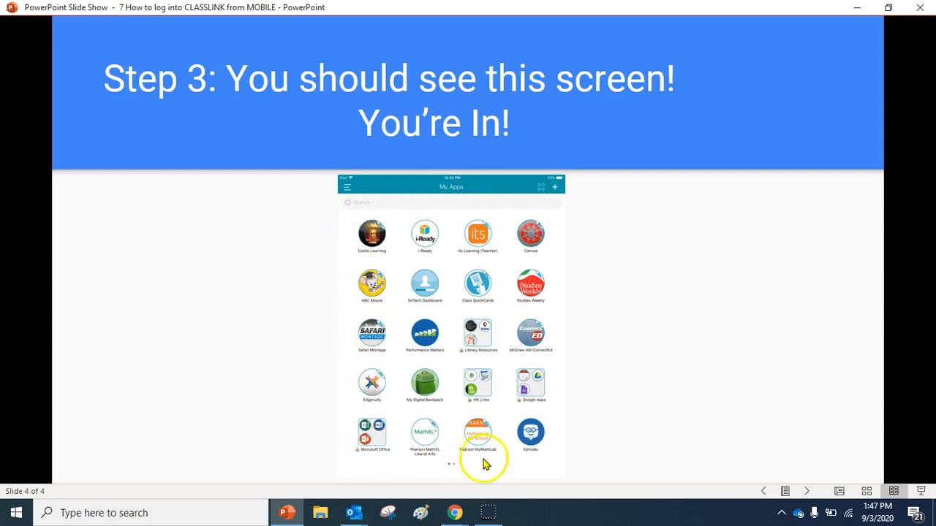
{"action": "mouse_move", "coordinate": [377, 231]}
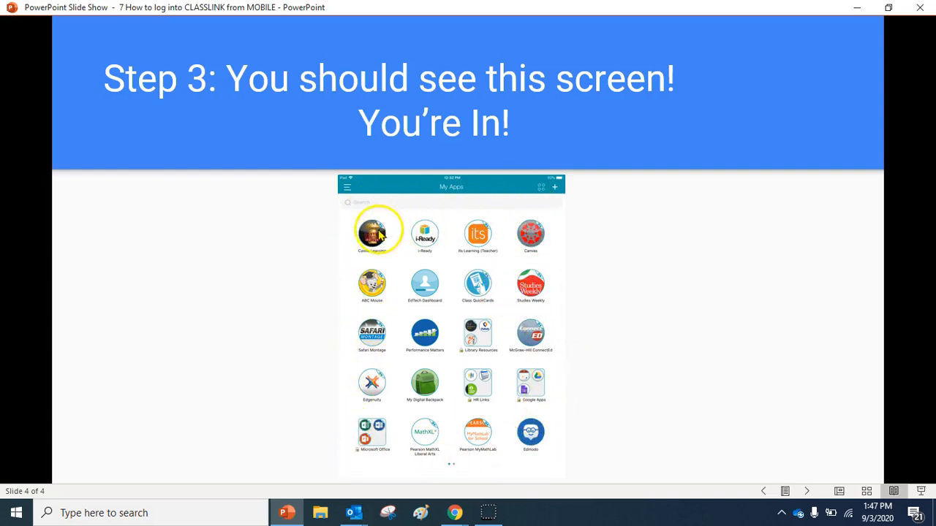